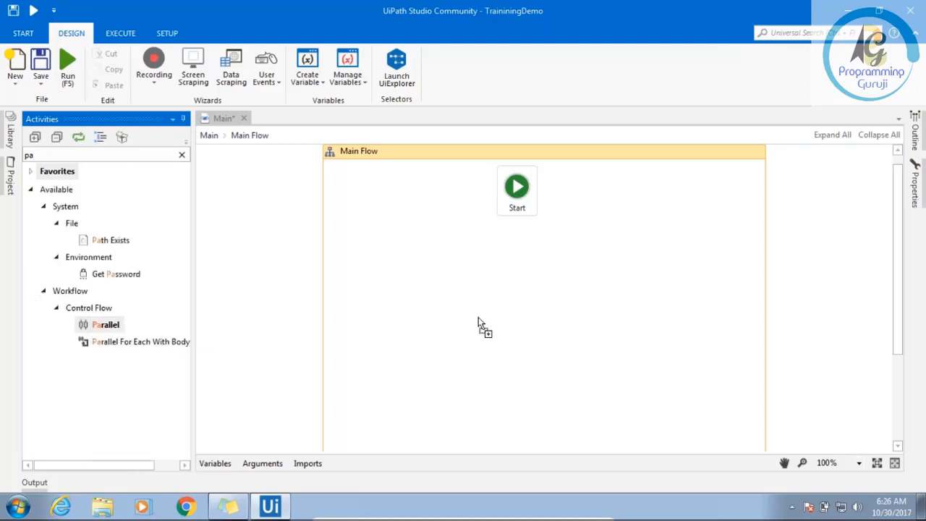
- Drag a Parallel activity onto Main Flow directly below the Start node
{"action": "left_click_drag", "start_coordinate": [106, 324], "coordinate": [503, 264]}
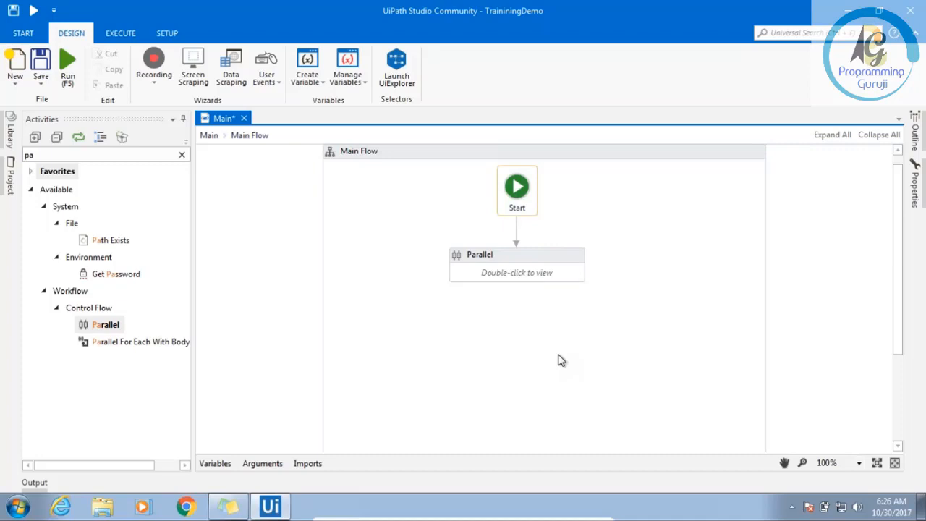
{"action": "mouse_move", "coordinate": [523, 279]}
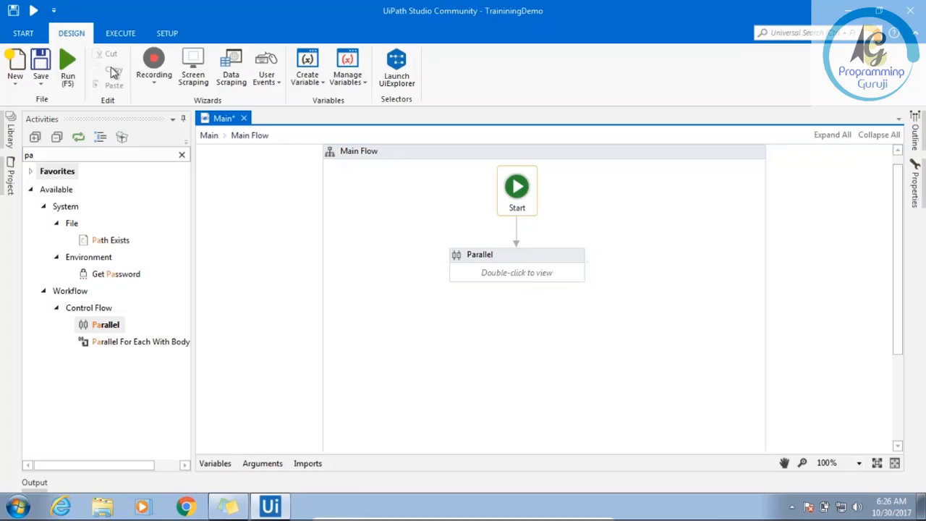
{"action": "left_click", "coordinate": [14, 65]}
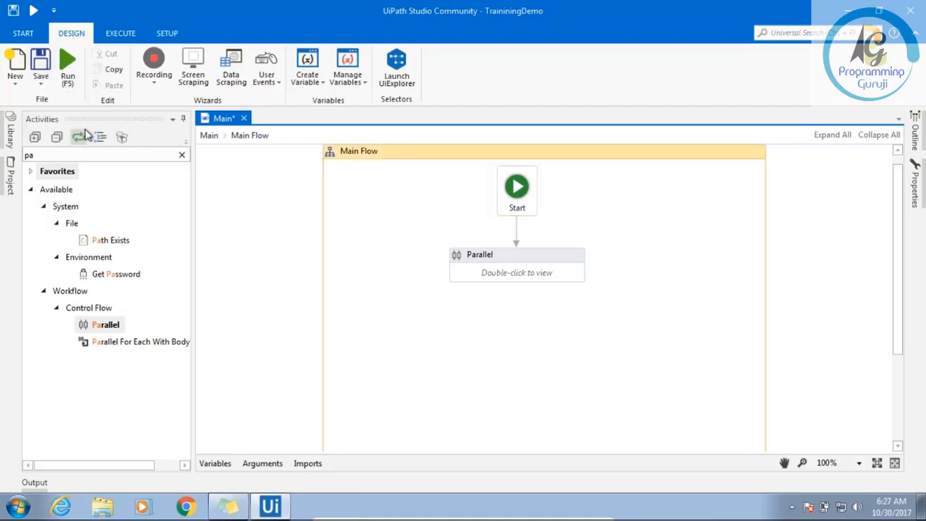
{"action": "mouse_move", "coordinate": [307, 174]}
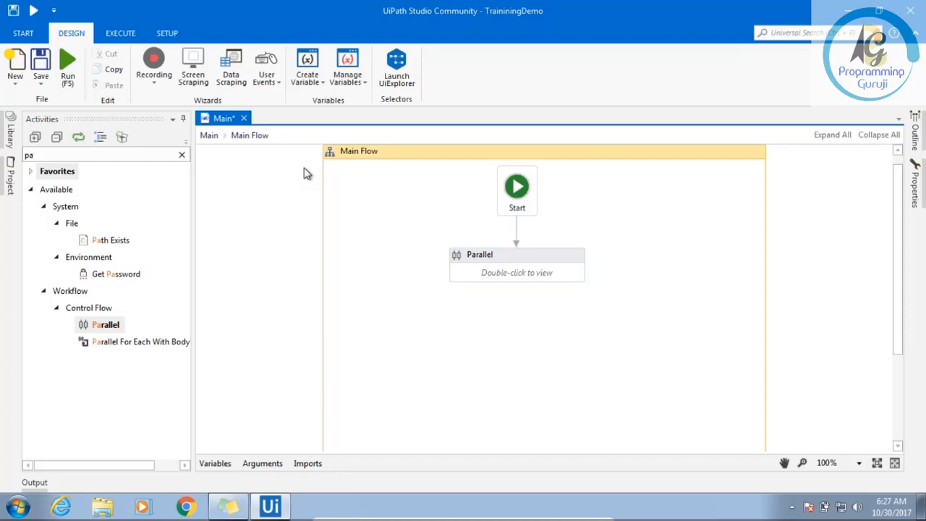
{"action": "mouse_move", "coordinate": [443, 236]}
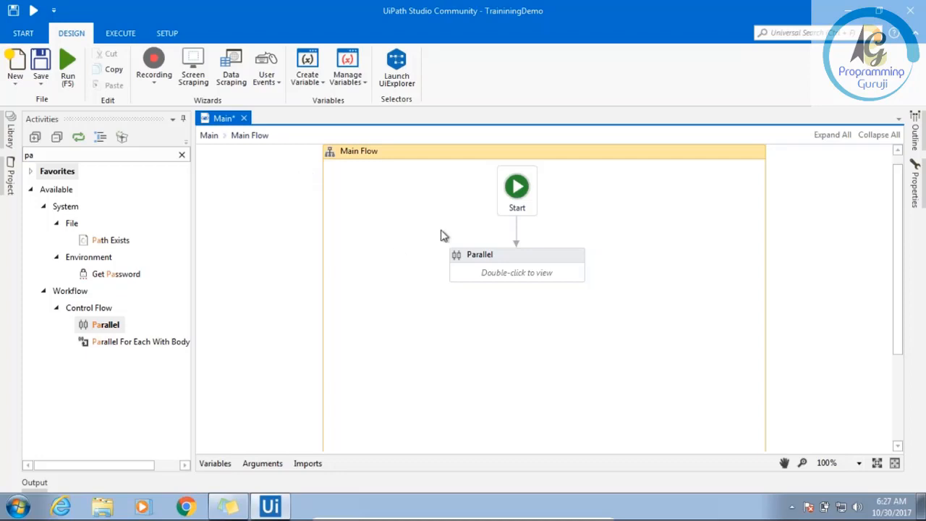
- Open the Parallel activity for editing and clear the 'pa' activity search filter
{"action": "double_click", "coordinate": [516, 264]}
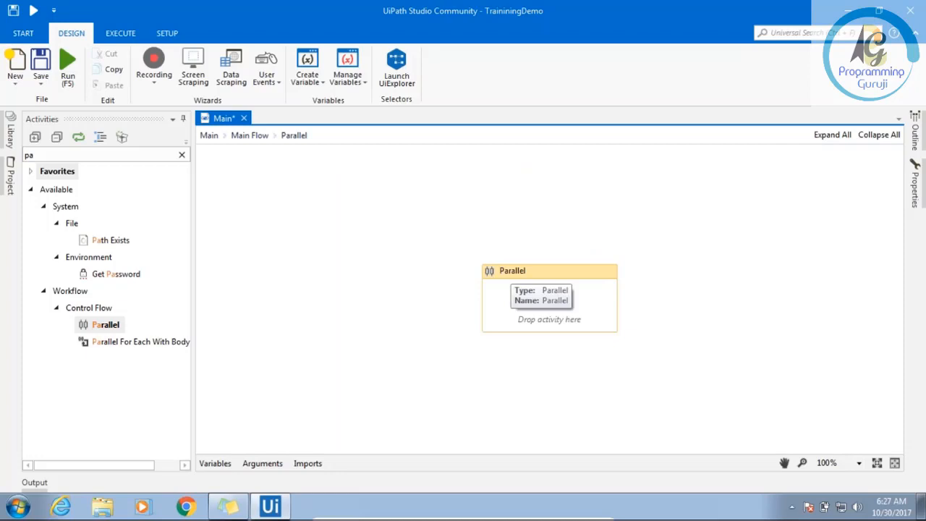
{"action": "mouse_move", "coordinate": [253, 157]}
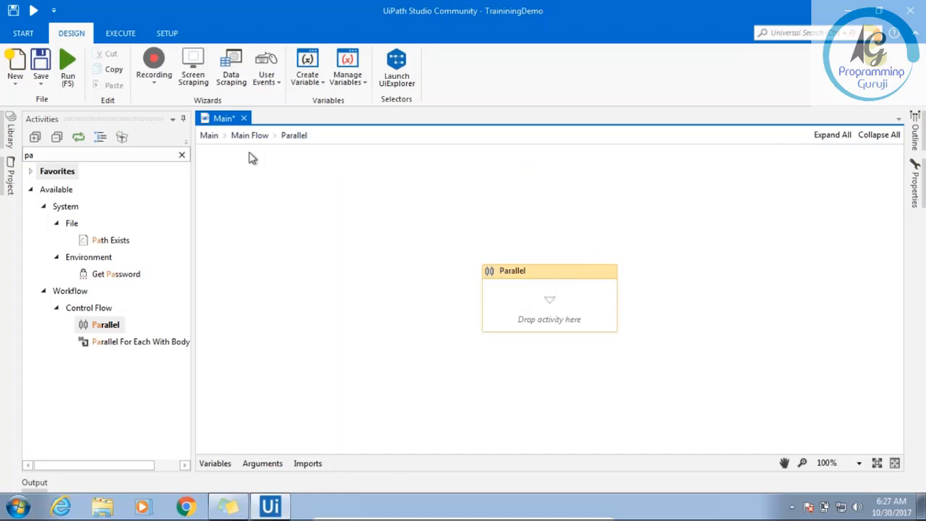
{"action": "mouse_move", "coordinate": [382, 277]}
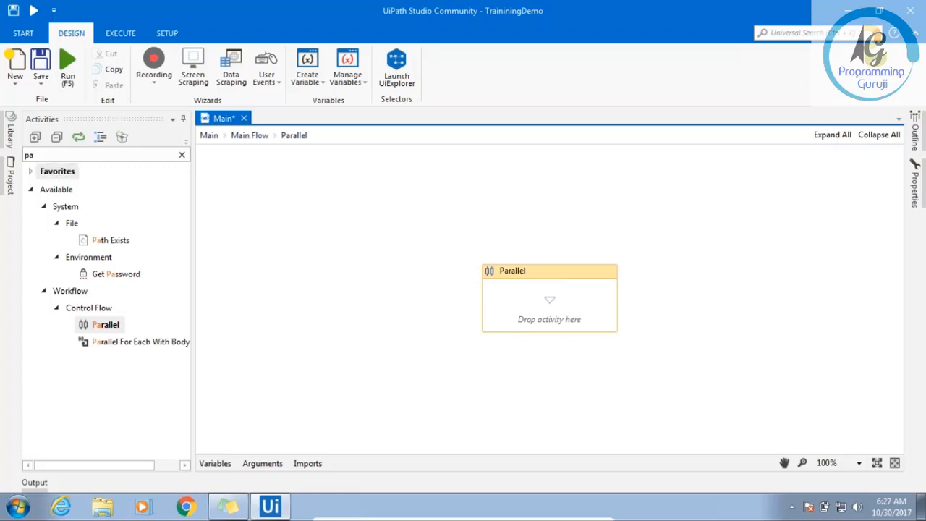
{"action": "mouse_move", "coordinate": [165, 171]}
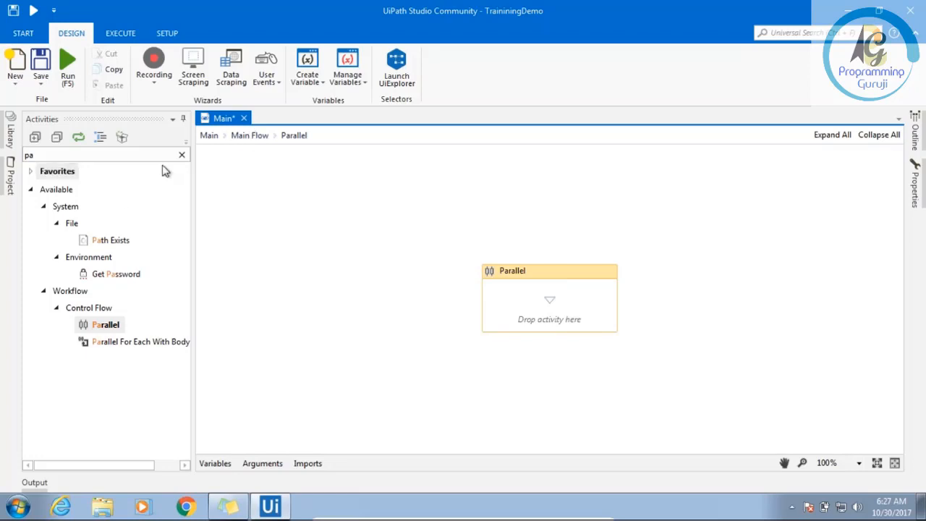
{"action": "left_click", "coordinate": [181, 155]}
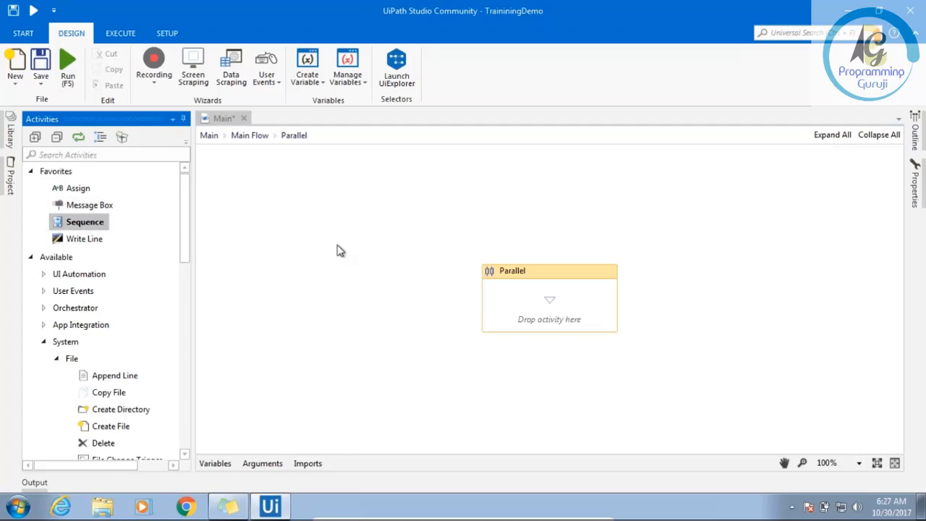
{"action": "left_click_drag", "start_coordinate": [85, 221], "coordinate": [549, 319]}
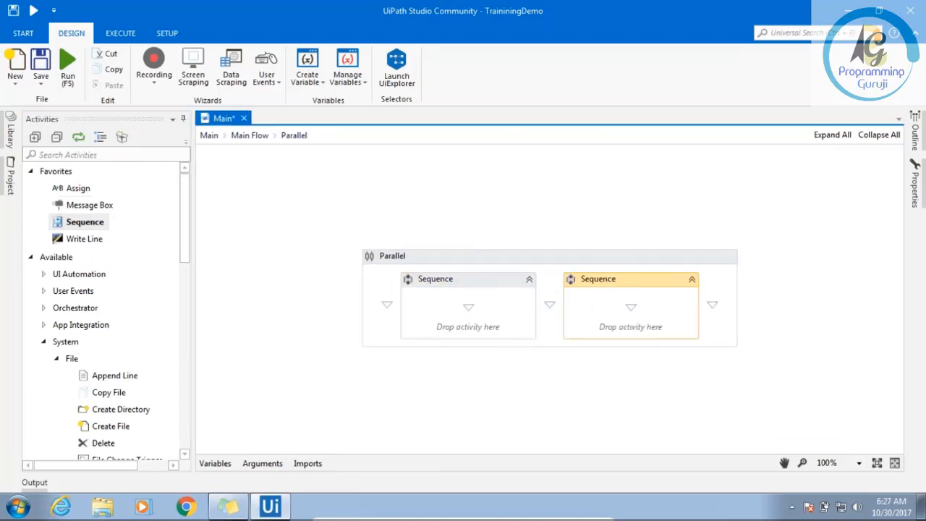
{"action": "mouse_move", "coordinate": [644, 302]}
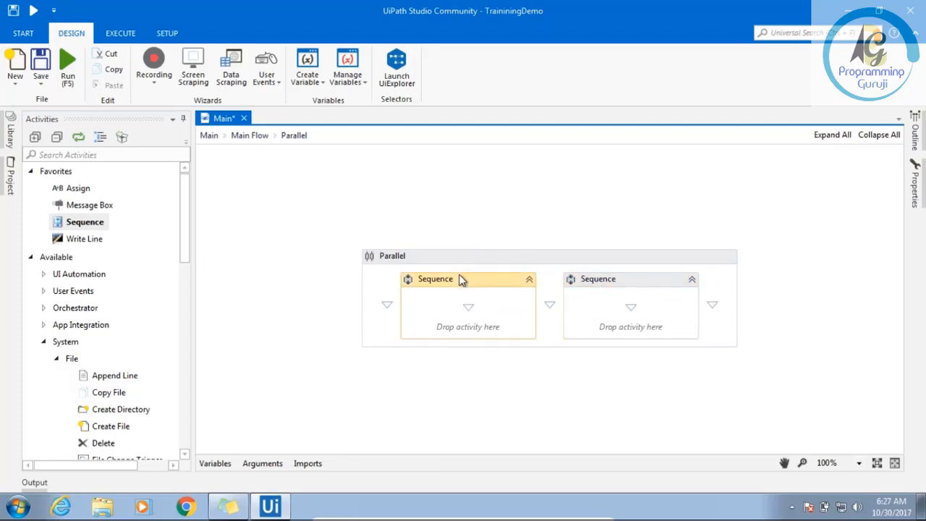
{"action": "mouse_move", "coordinate": [458, 288]}
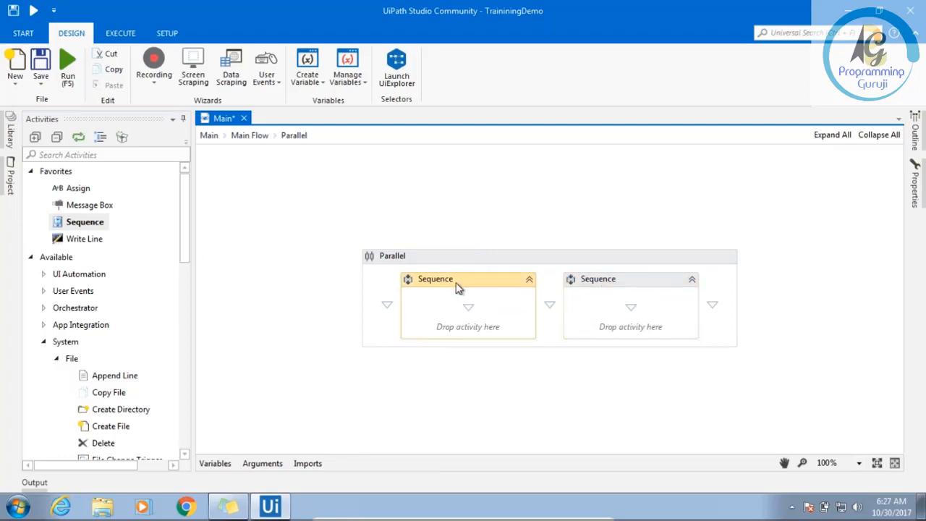
{"action": "mouse_move", "coordinate": [624, 290]}
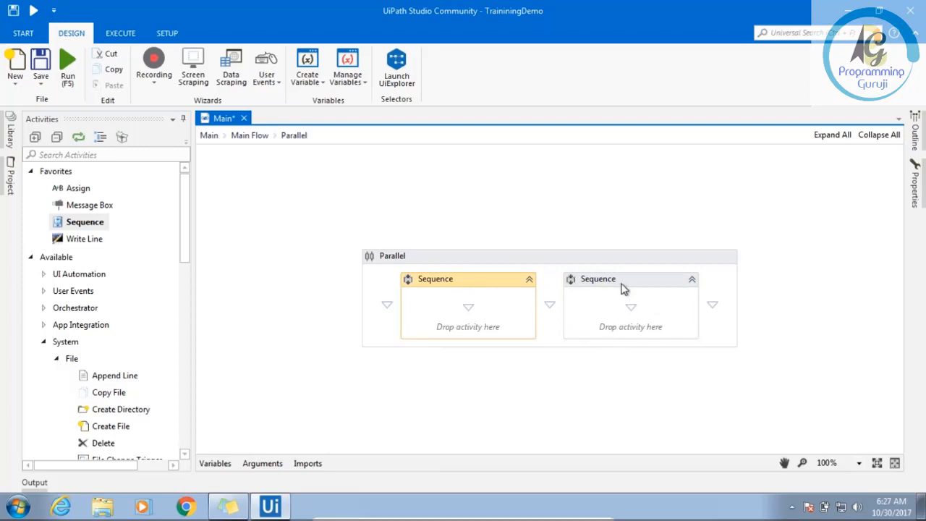
{"action": "left_click", "coordinate": [630, 278]}
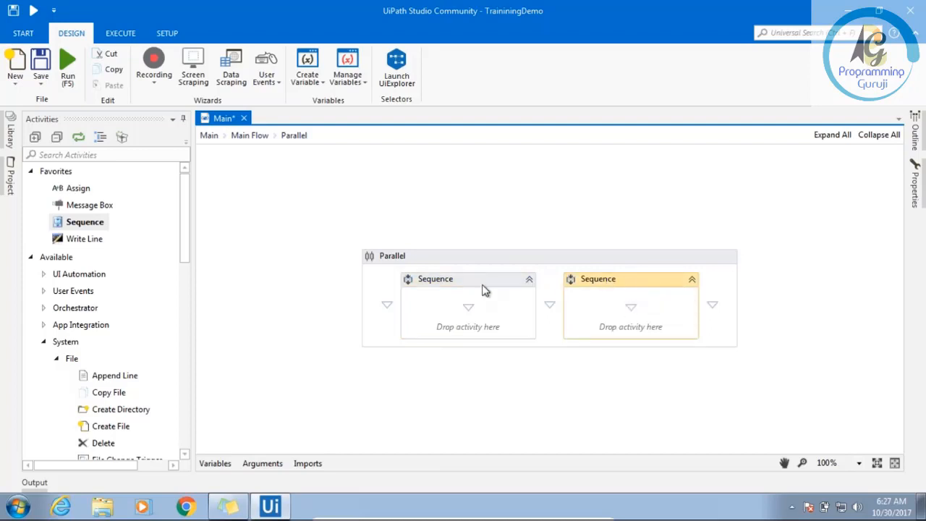
{"action": "left_click", "coordinate": [468, 278]}
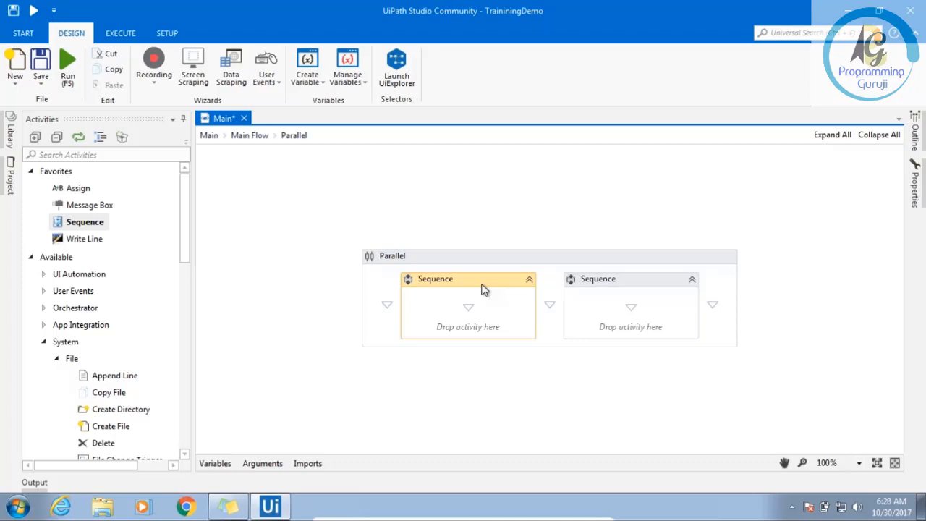
{"action": "mouse_move", "coordinate": [513, 318]}
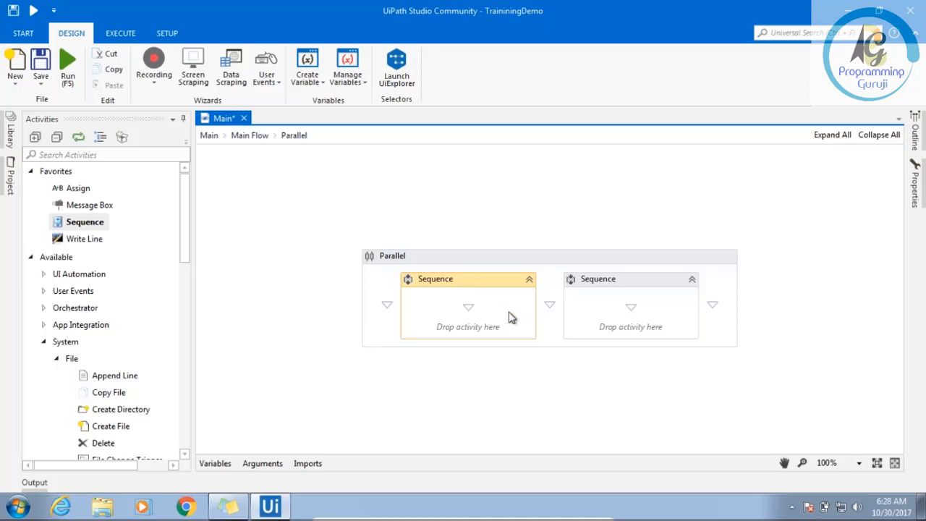
{"action": "mouse_move", "coordinate": [434, 301]}
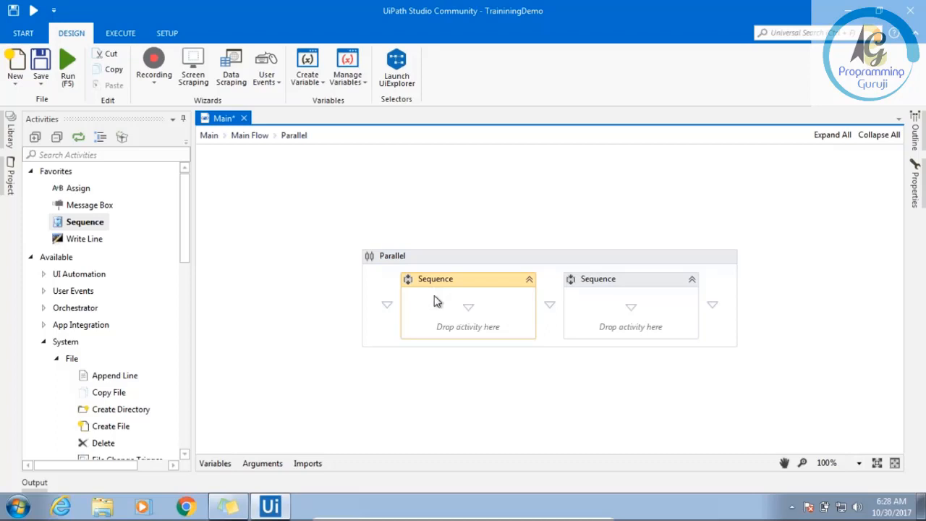
{"action": "mouse_move", "coordinate": [442, 384]}
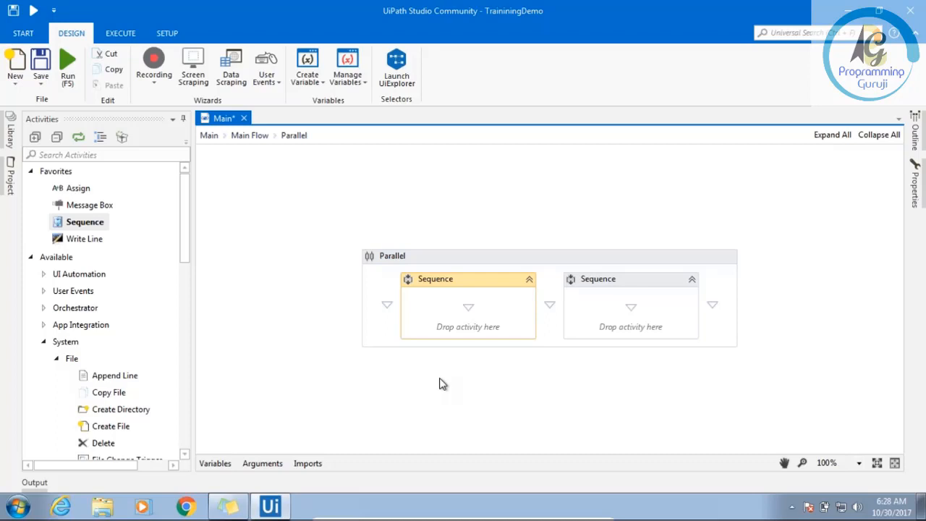
{"action": "mouse_move", "coordinate": [585, 310]}
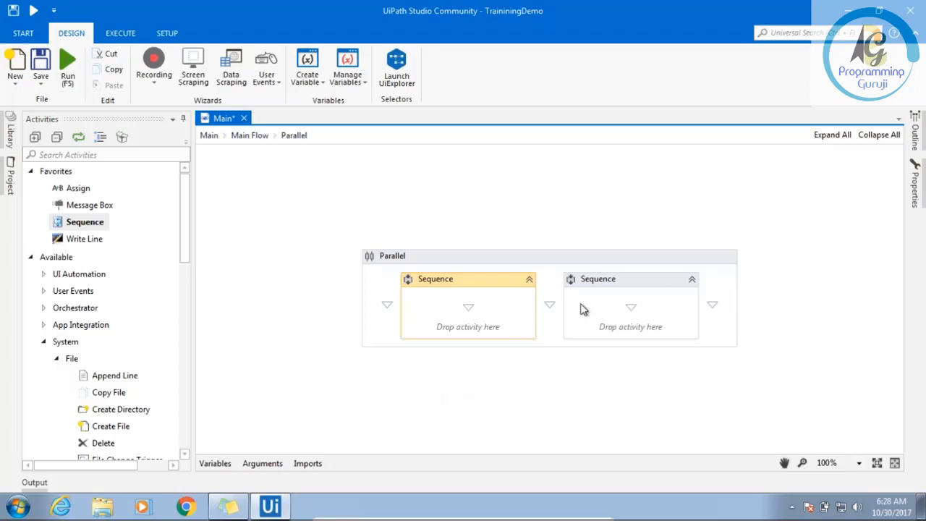
{"action": "mouse_move", "coordinate": [459, 371]}
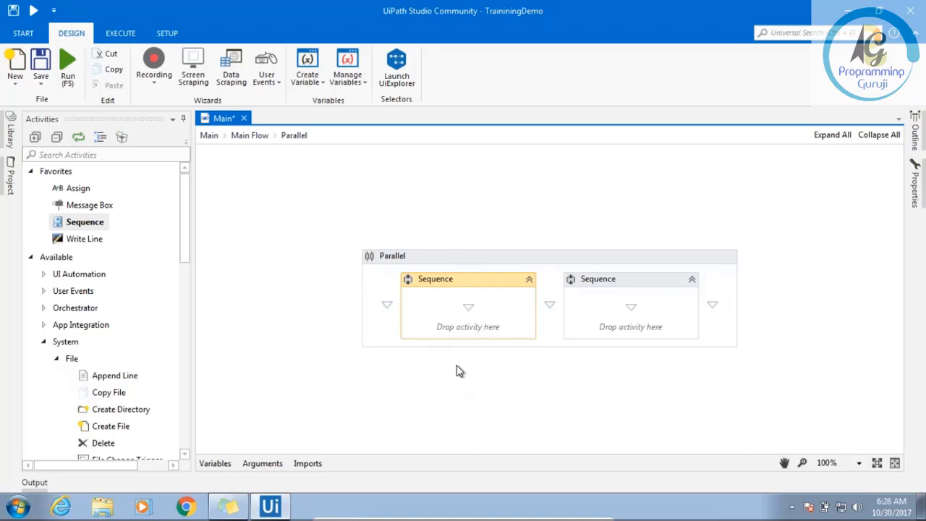
{"action": "mouse_move", "coordinate": [407, 323]}
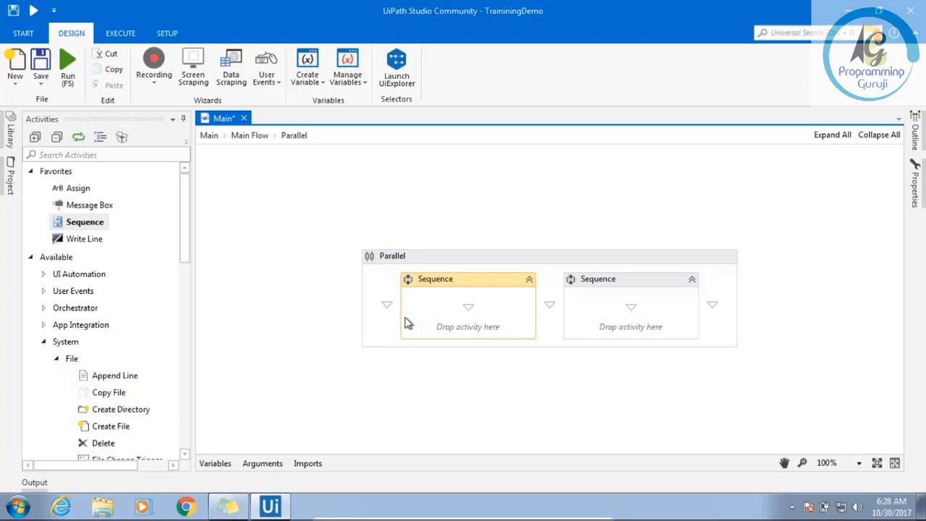
{"action": "mouse_move", "coordinate": [418, 354]}
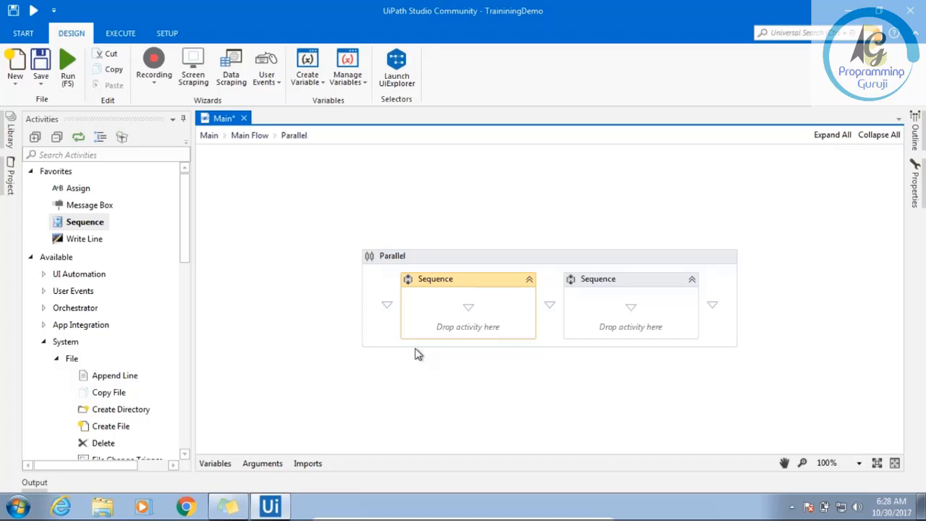
{"action": "mouse_move", "coordinate": [422, 345]}
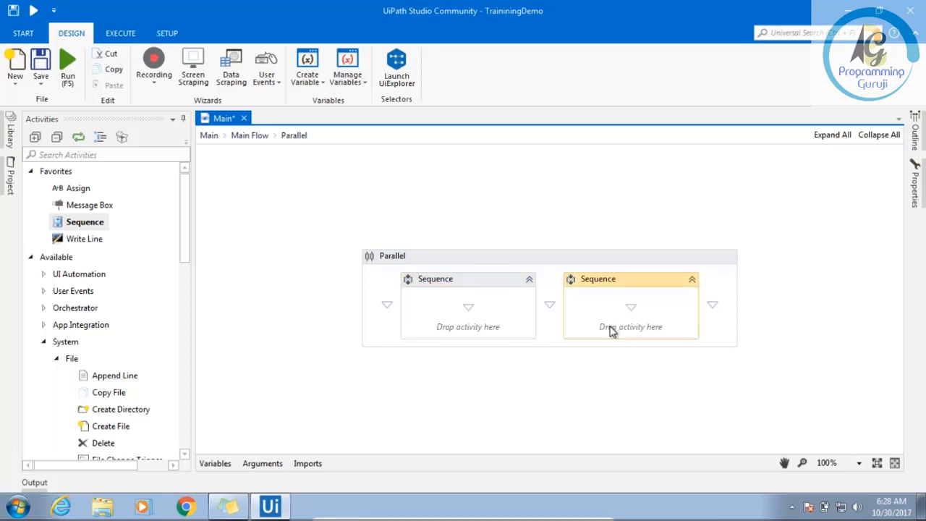
{"action": "mouse_move", "coordinate": [448, 293]}
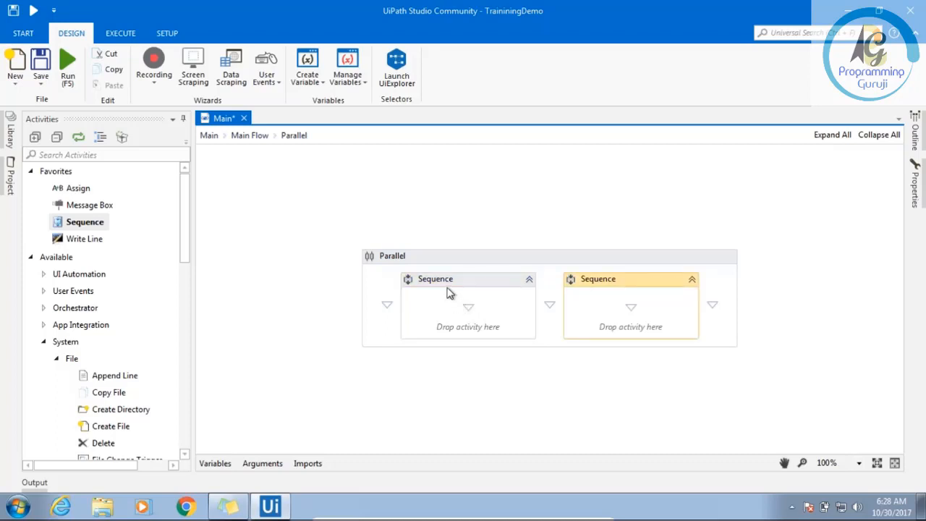
{"action": "left_click", "coordinate": [467, 278]}
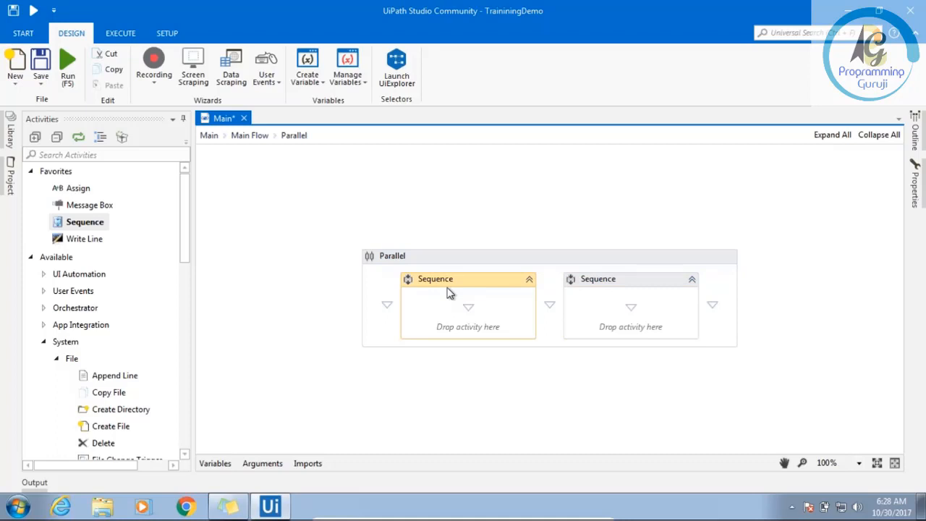
{"action": "mouse_move", "coordinate": [606, 302]}
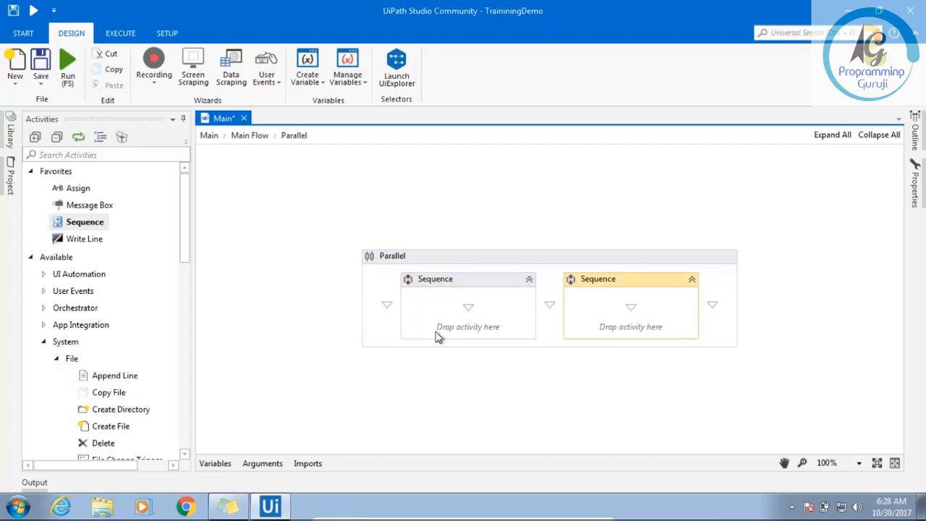
{"action": "left_click", "coordinate": [468, 278]}
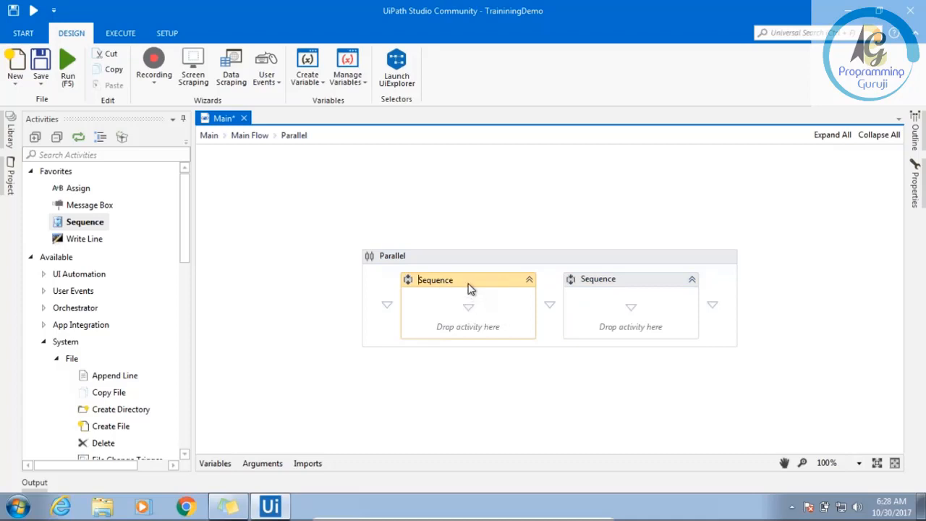
{"action": "mouse_move", "coordinate": [471, 274]}
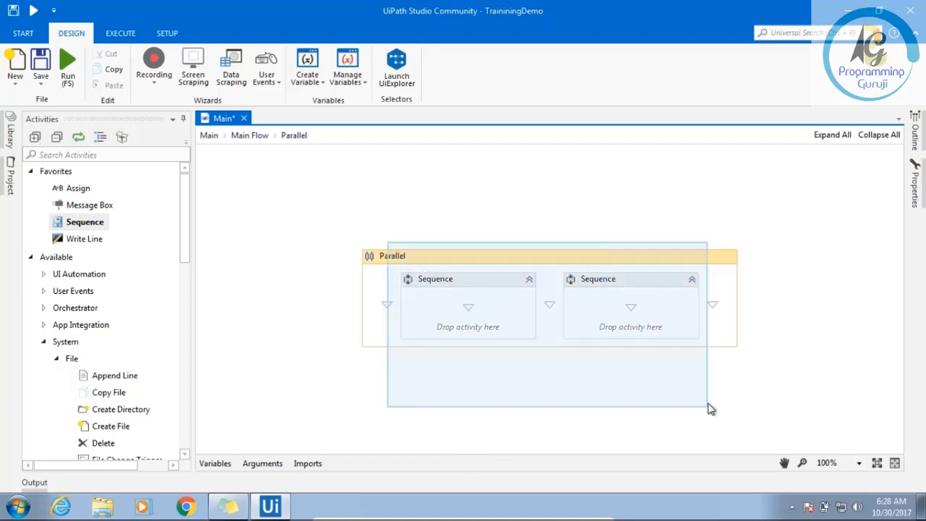
- Select the first Sequence and then the Parallel, and return to Main Flow via the breadcrumb
{"action": "left_click", "coordinate": [802, 327]}
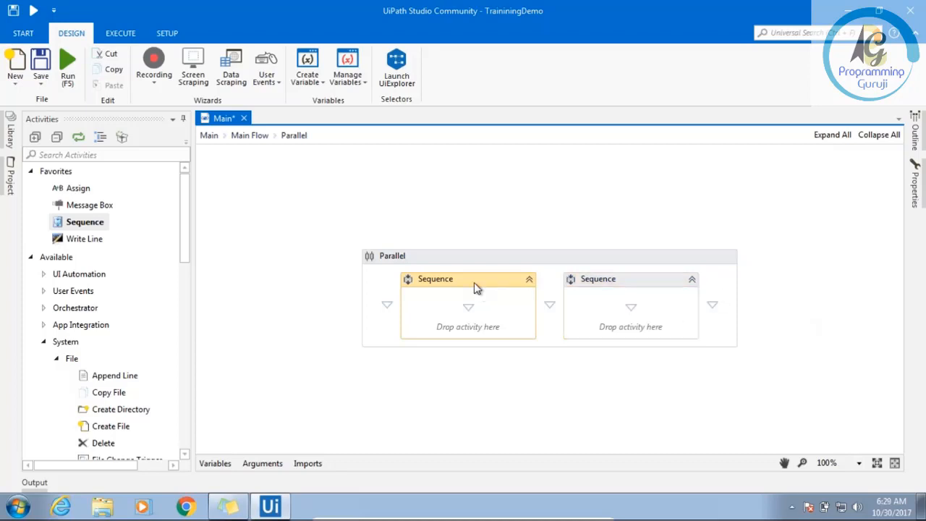
{"action": "mouse_move", "coordinate": [463, 281]}
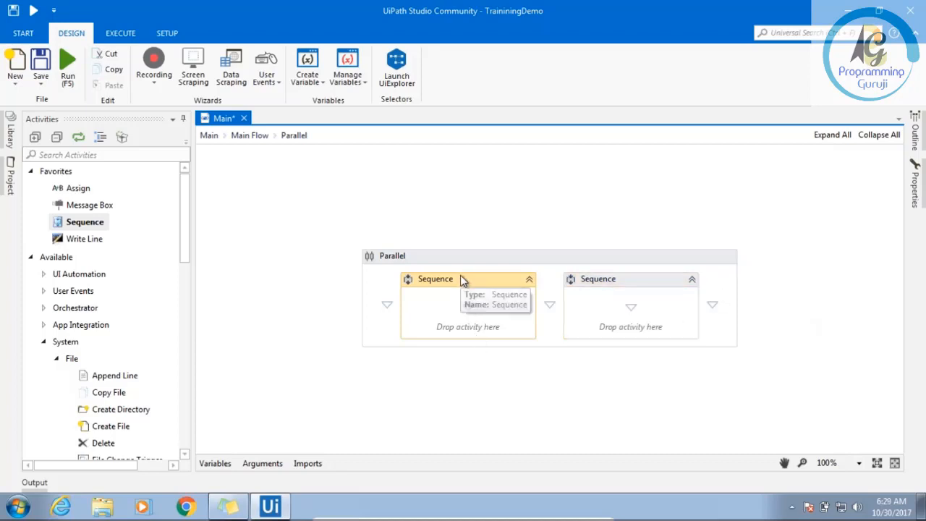
{"action": "mouse_move", "coordinate": [464, 399]}
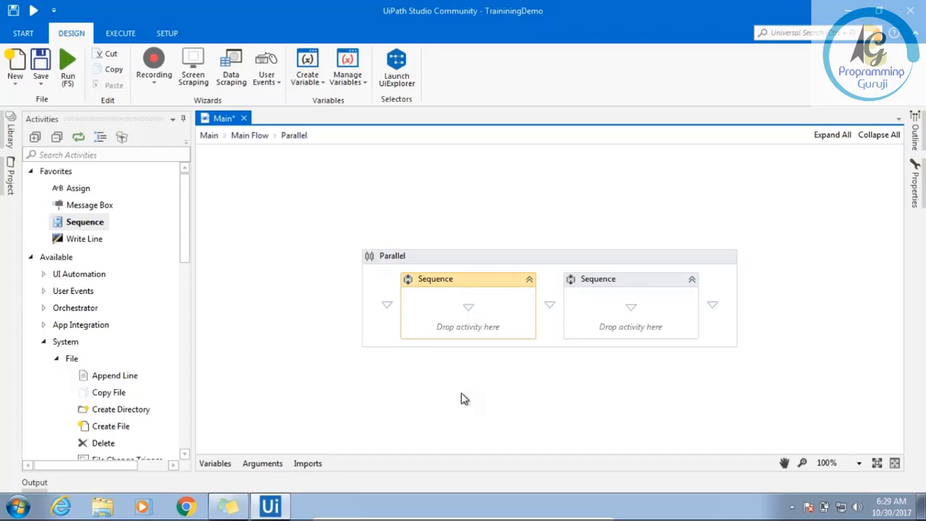
{"action": "mouse_move", "coordinate": [635, 290]}
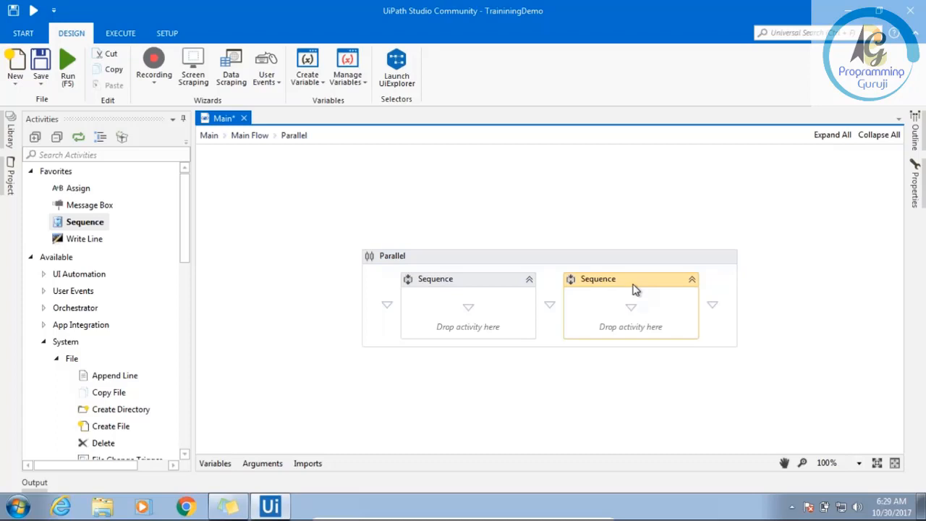
{"action": "mouse_move", "coordinate": [382, 259]}
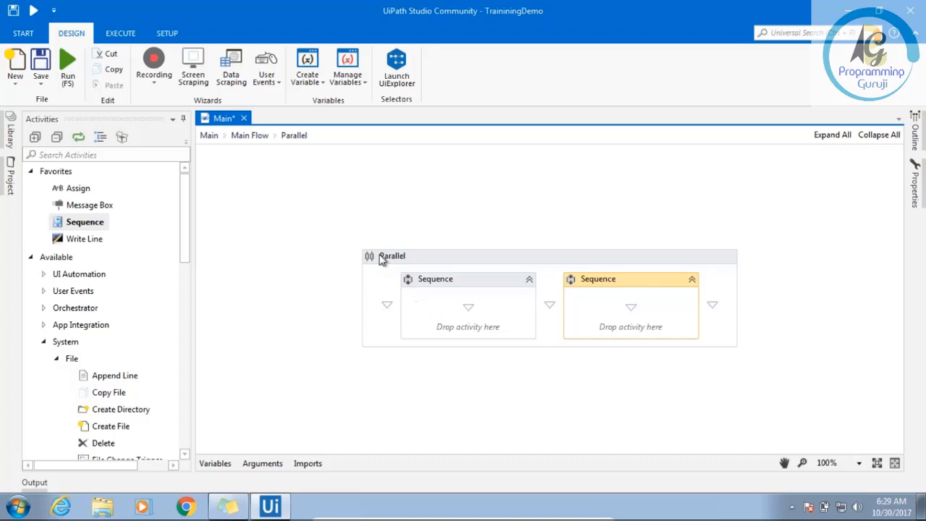
{"action": "left_click", "coordinate": [391, 255]}
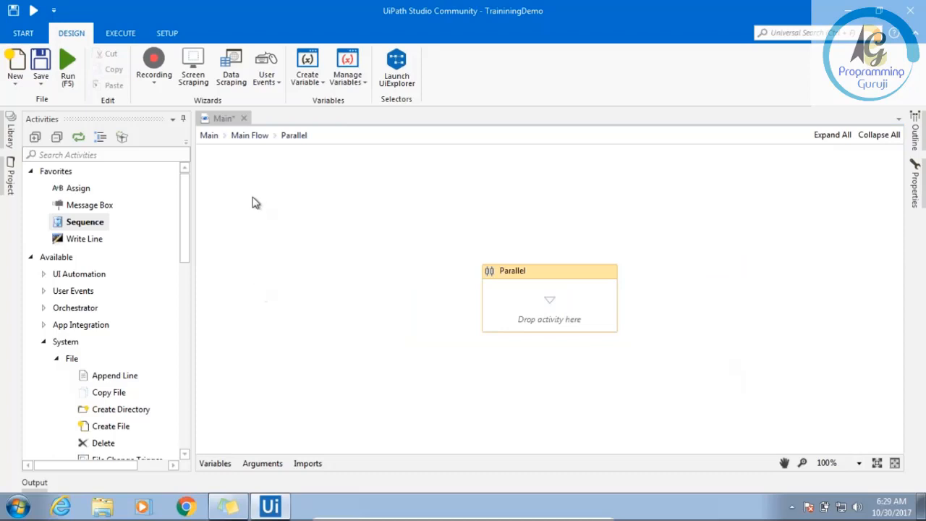
{"action": "left_click", "coordinate": [249, 135]}
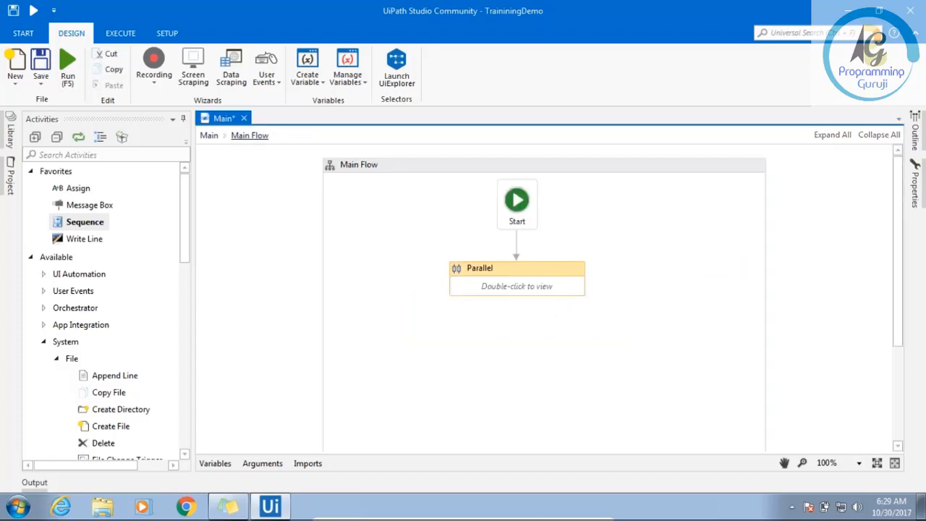